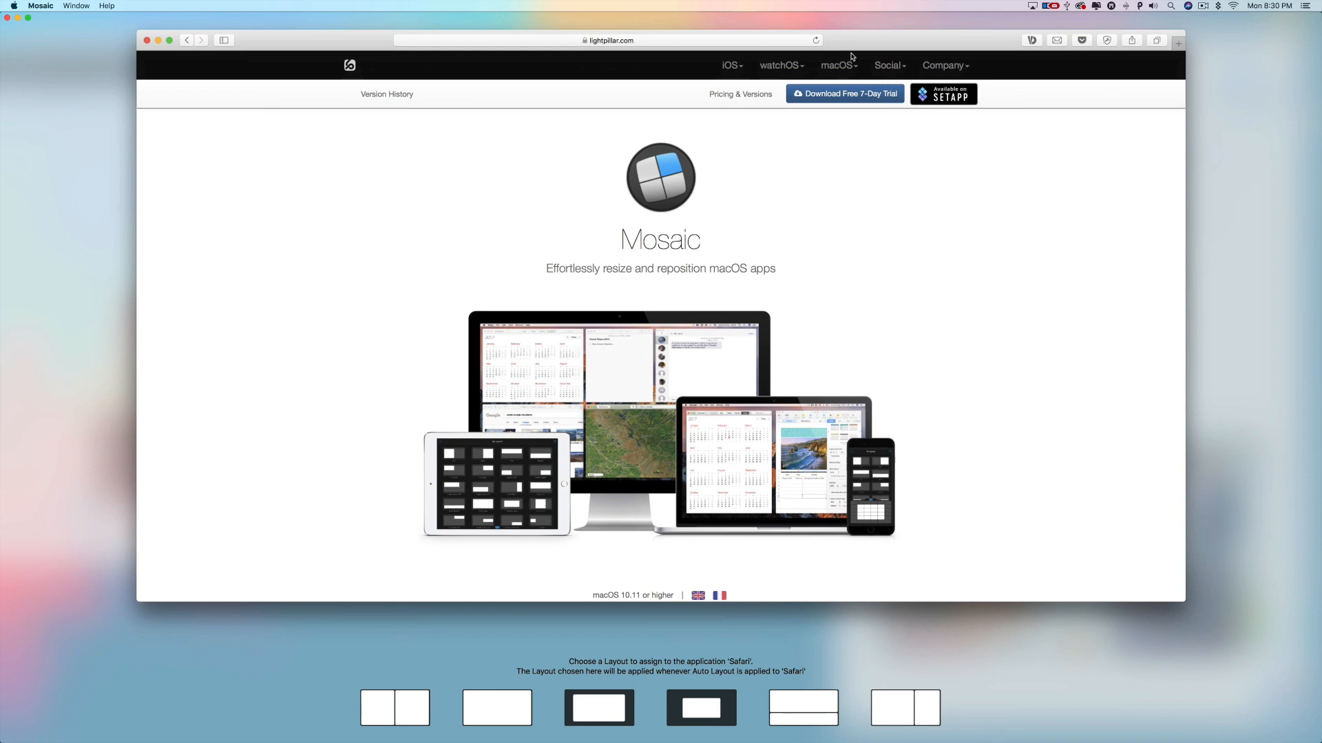
mouse_move(884, 49)
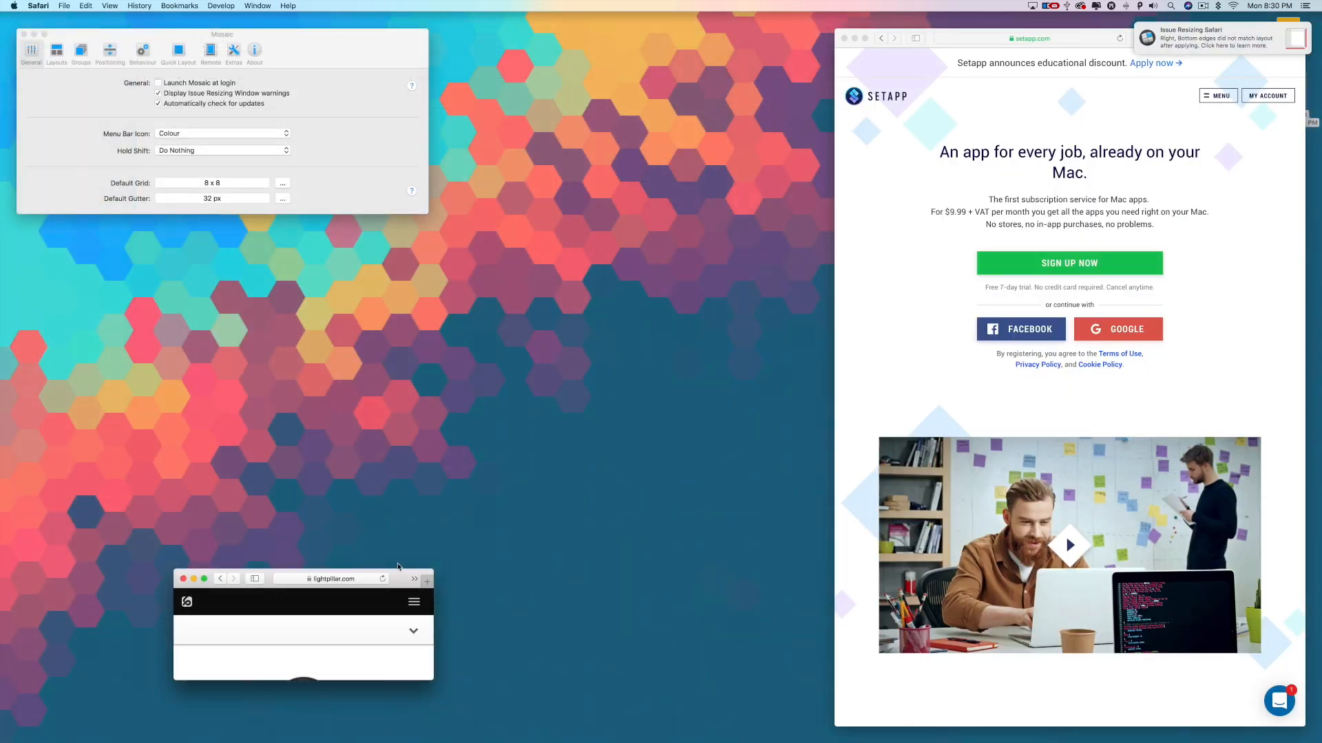
mouse_move(453, 571)
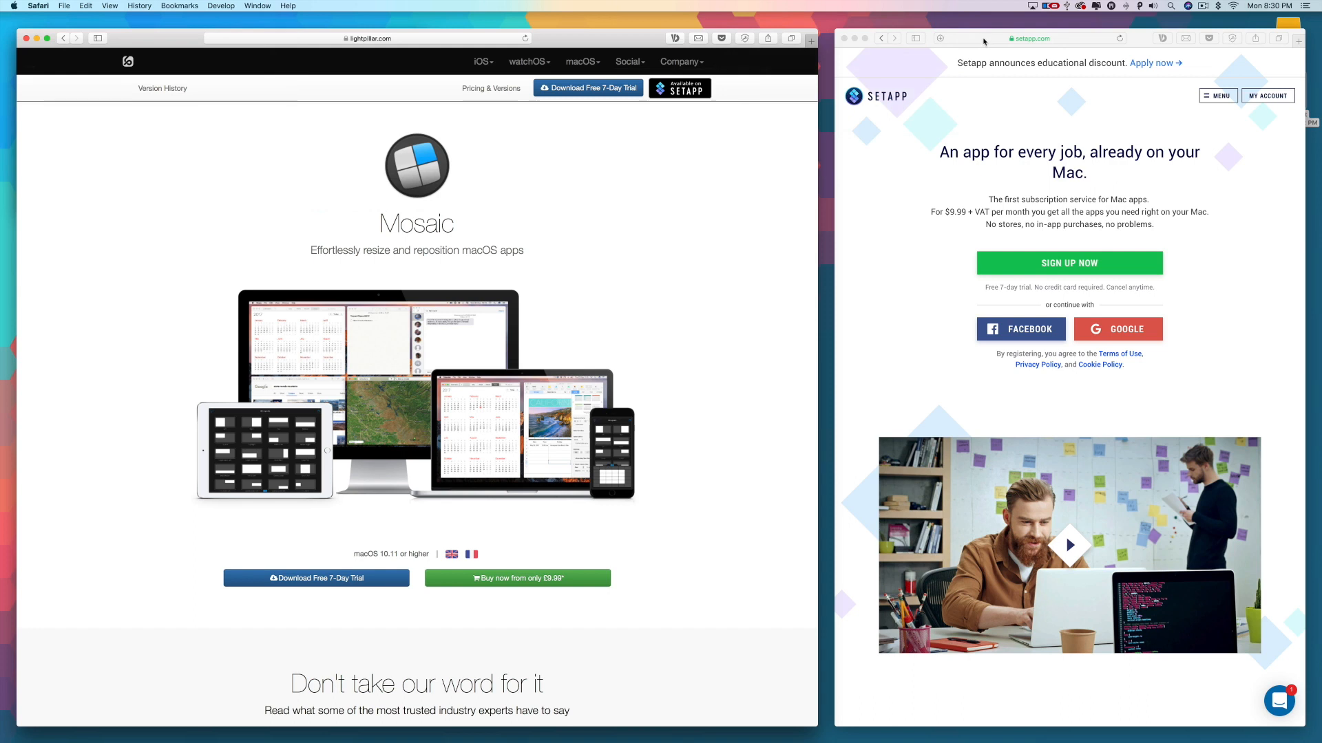
mouse_move(1139, 41)
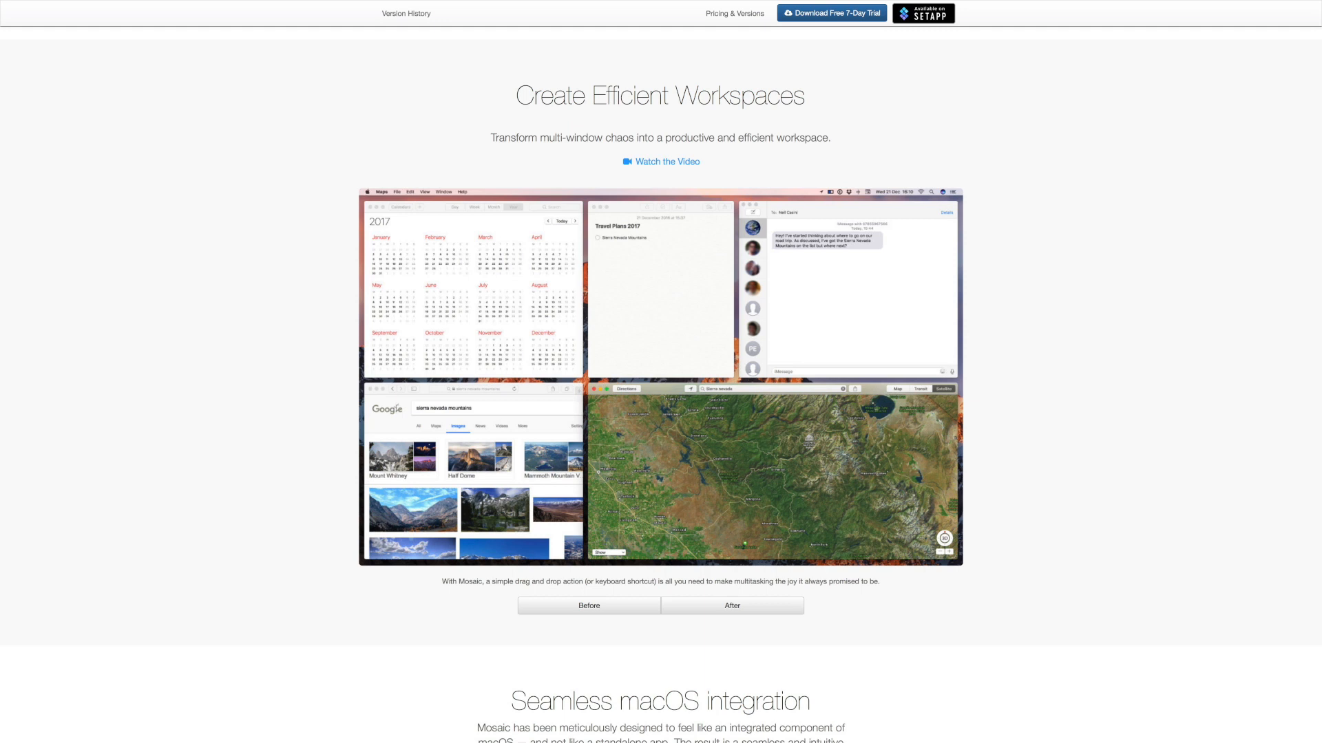
scroll(down, 3)
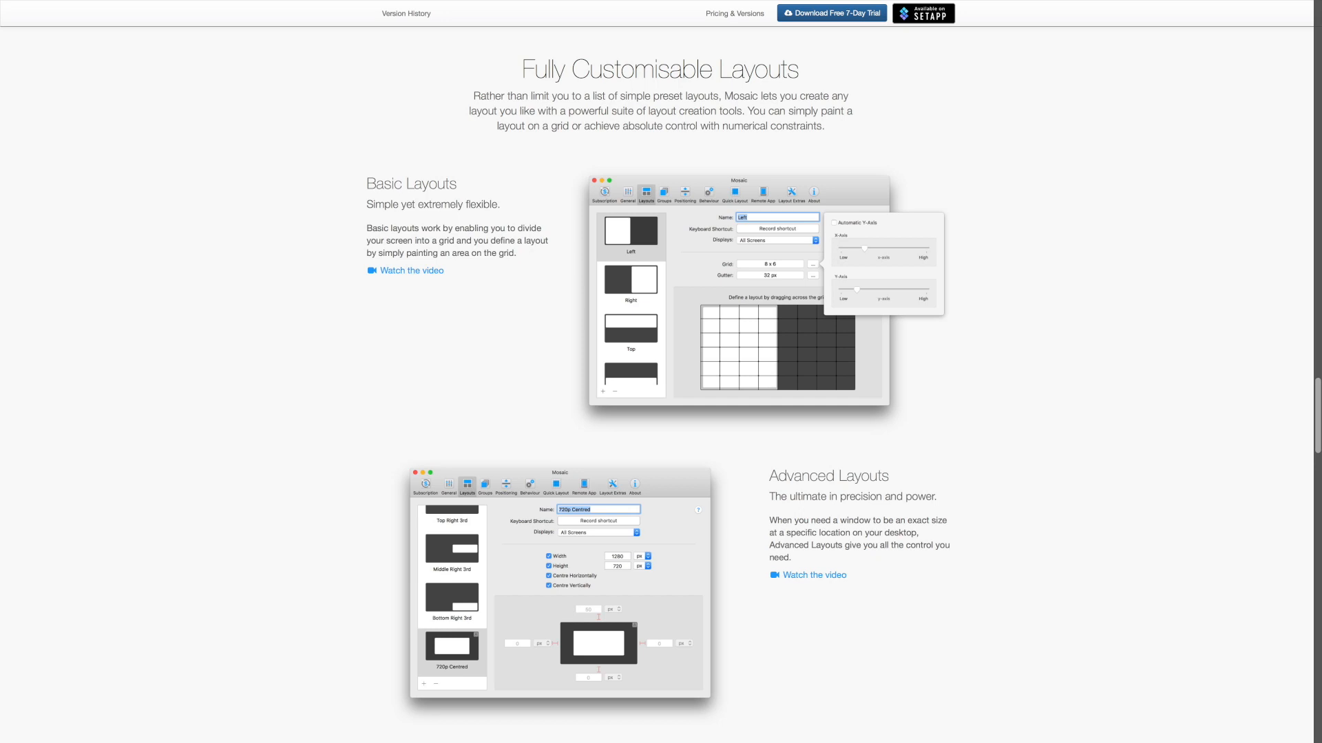
scroll(down, 3)
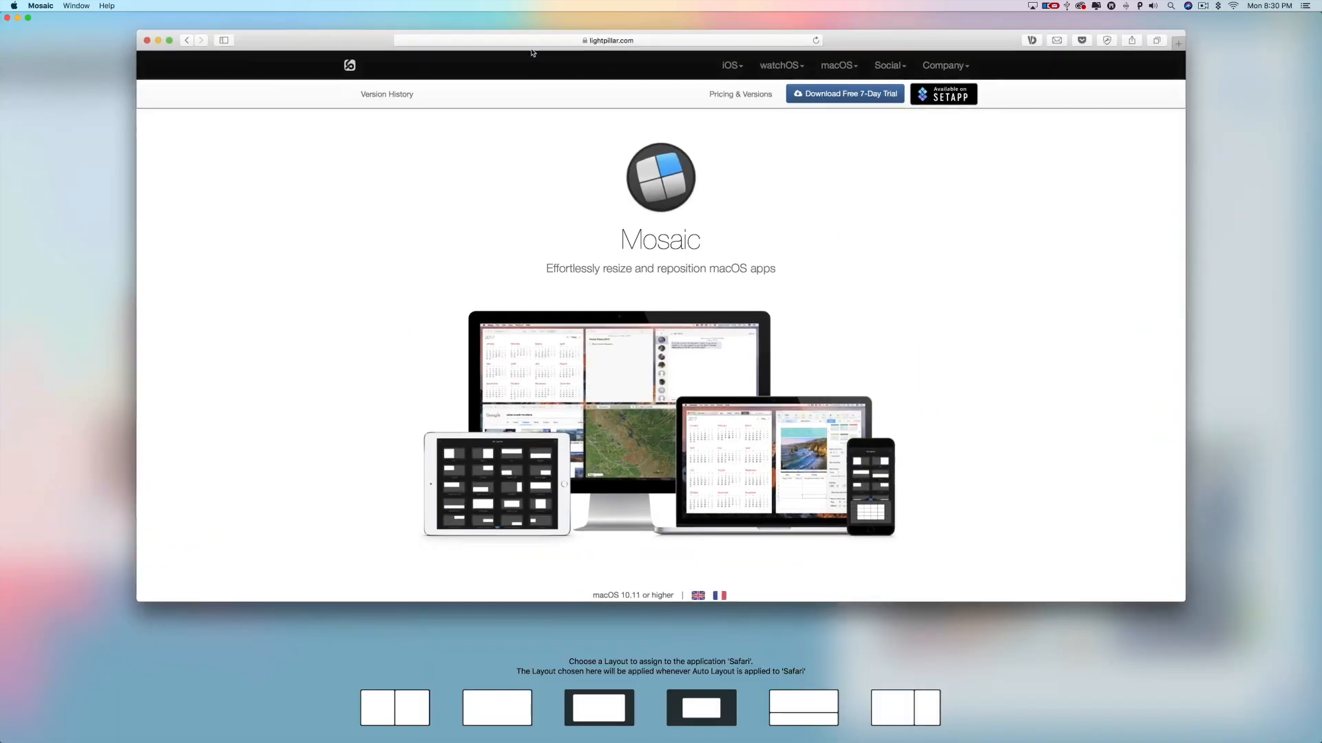
mouse_move(736, 558)
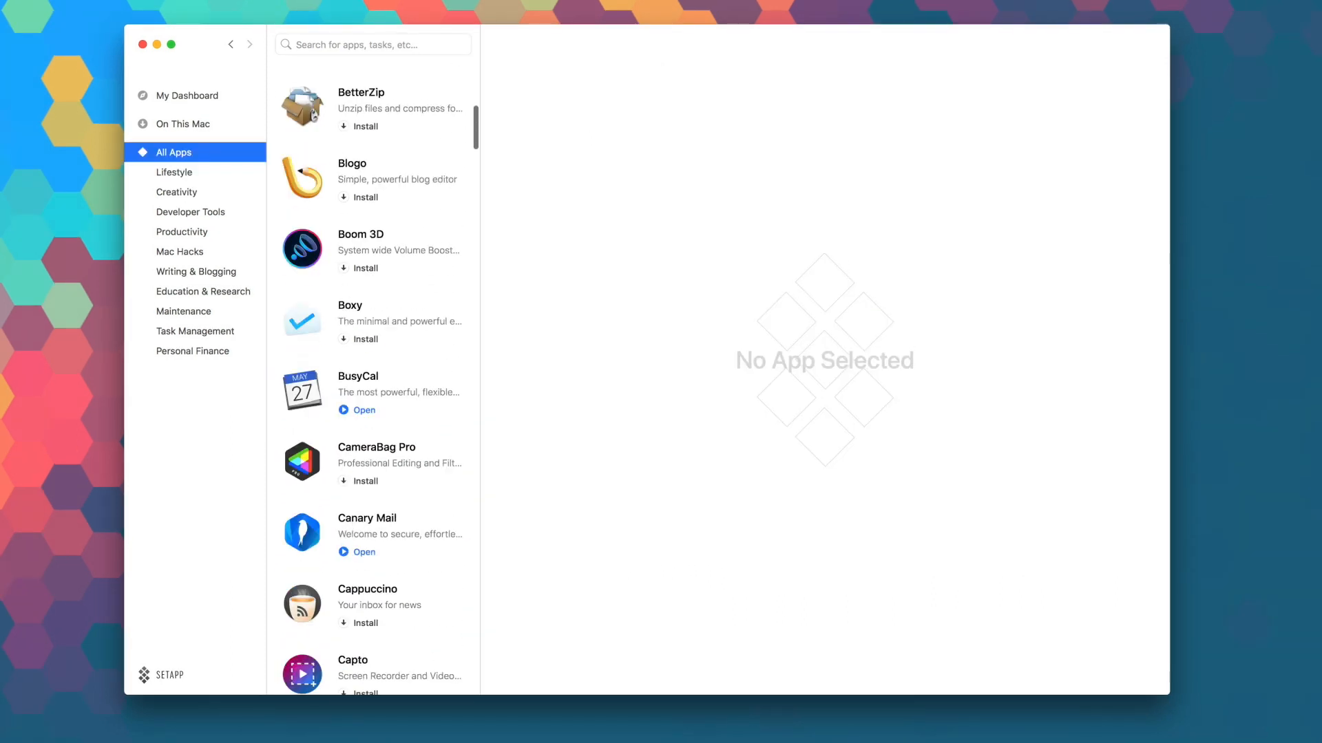
scroll(down, 3)
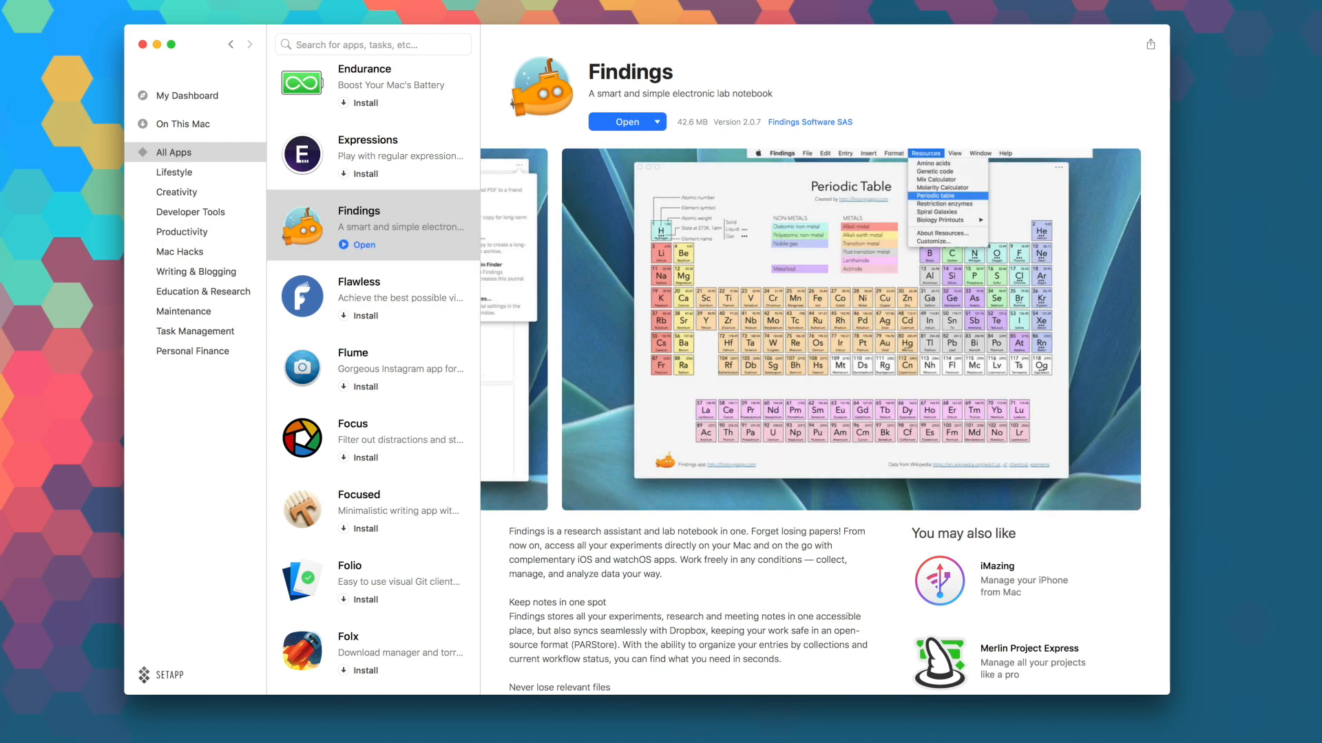
scroll(down, 3)
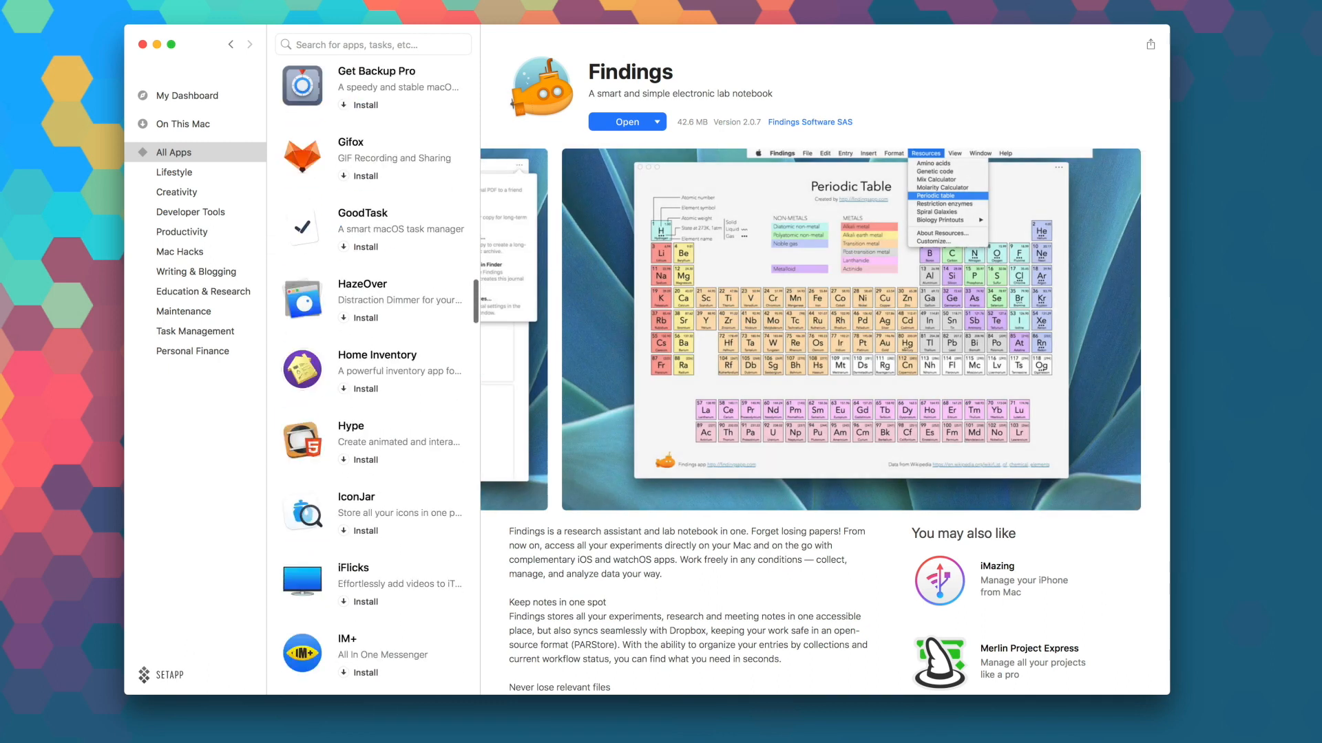